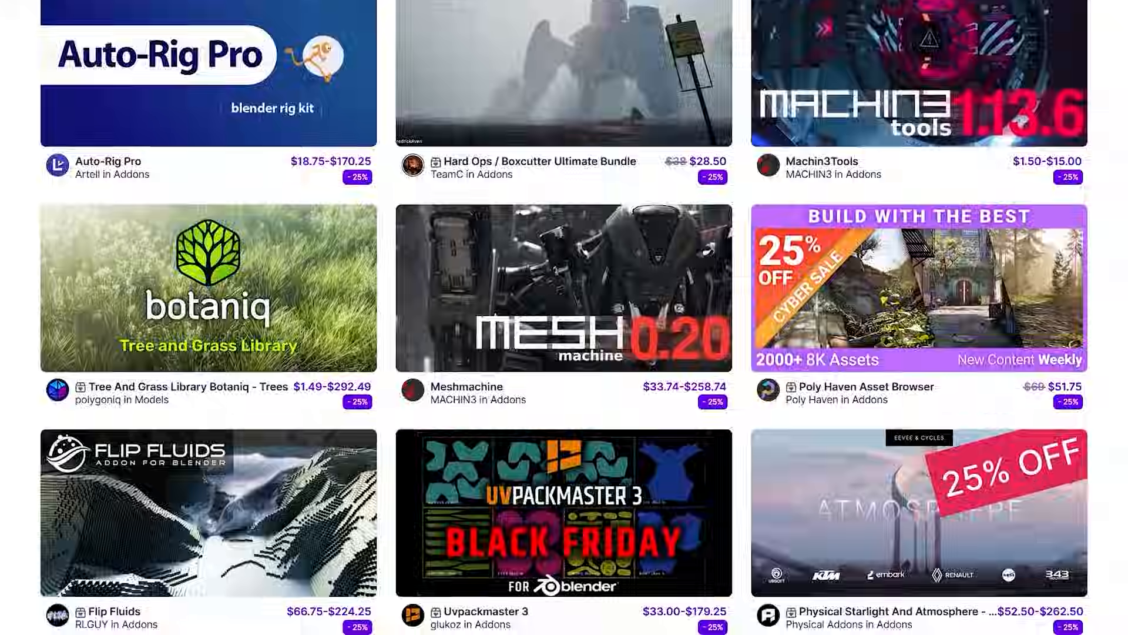
Change the bearded head's Subsurface method dropdown from Random Walk to Random Walk (Skin)
scroll("down", 3)
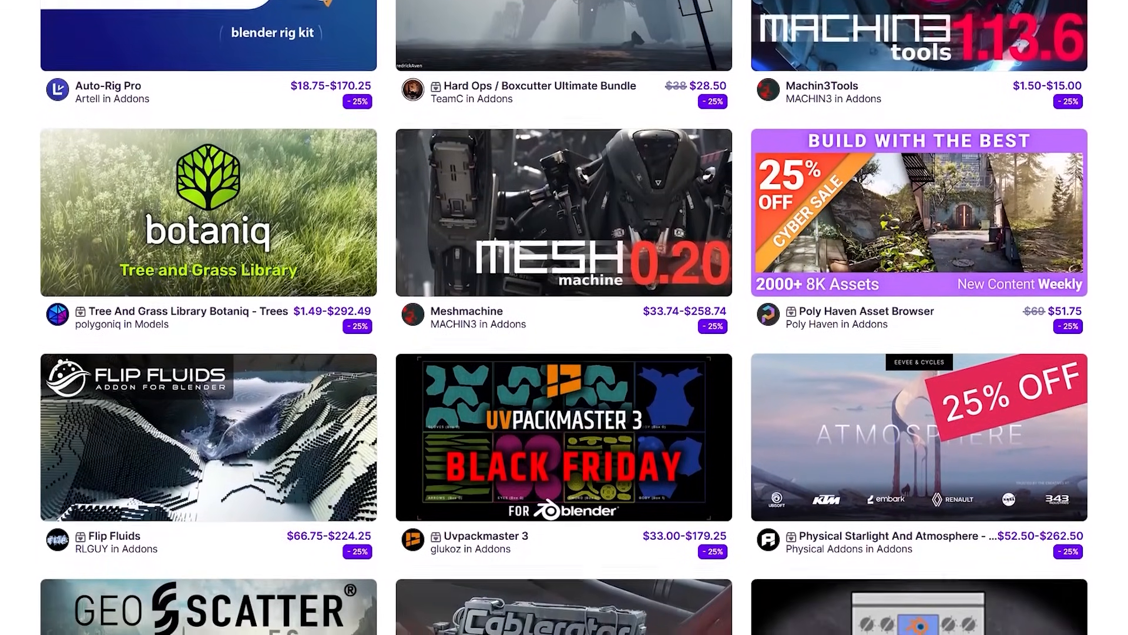
scroll("down", 3)
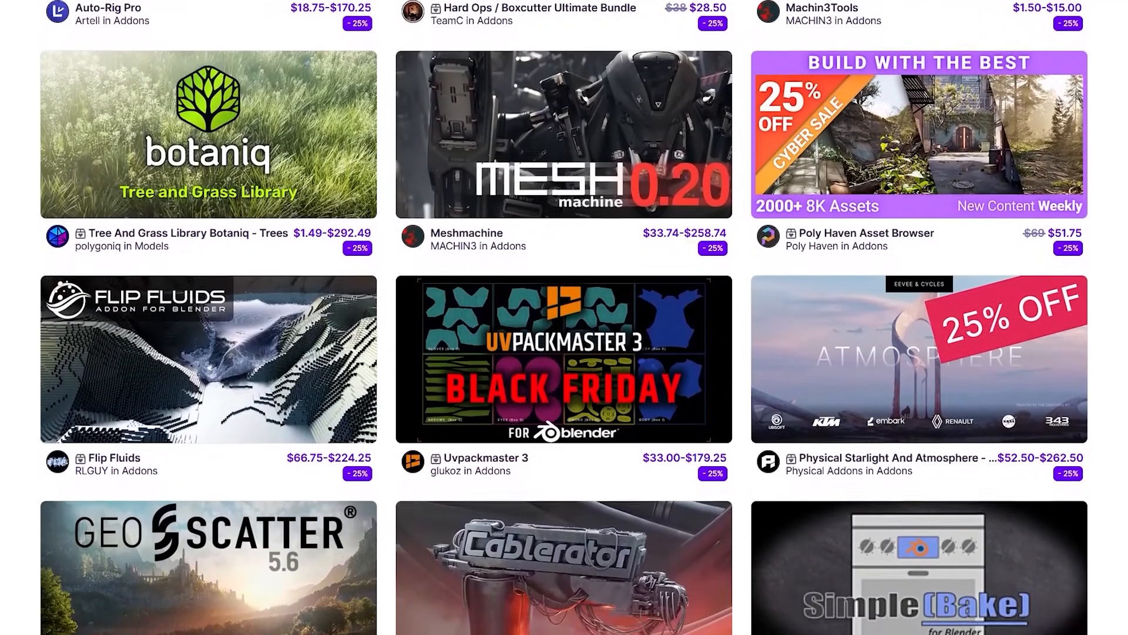
scroll("down", 3)
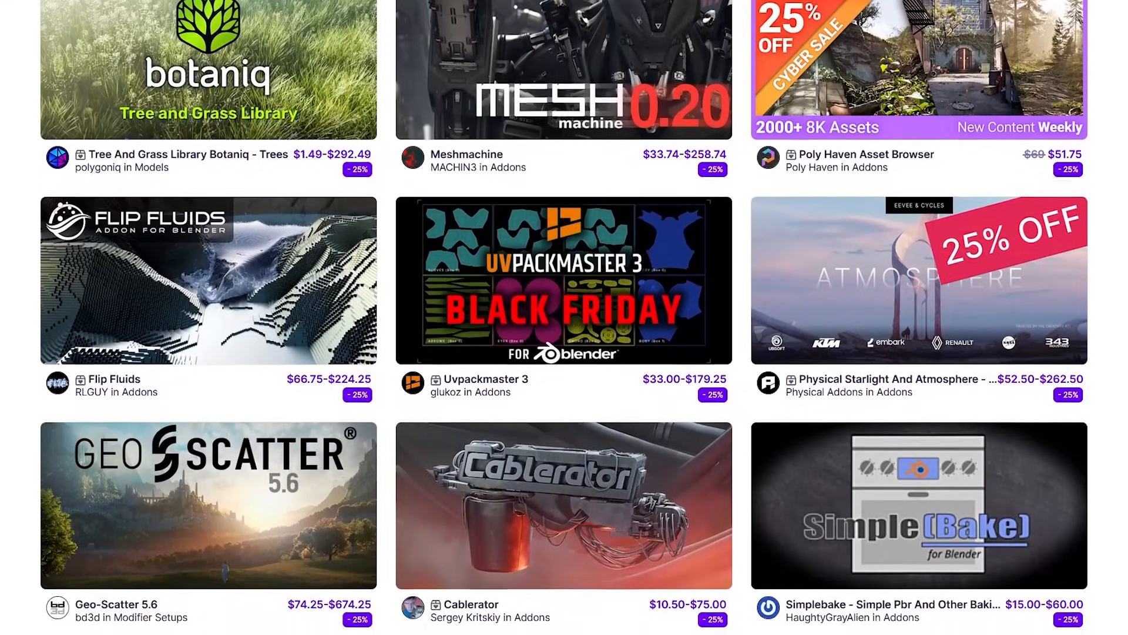
scroll("down", 3)
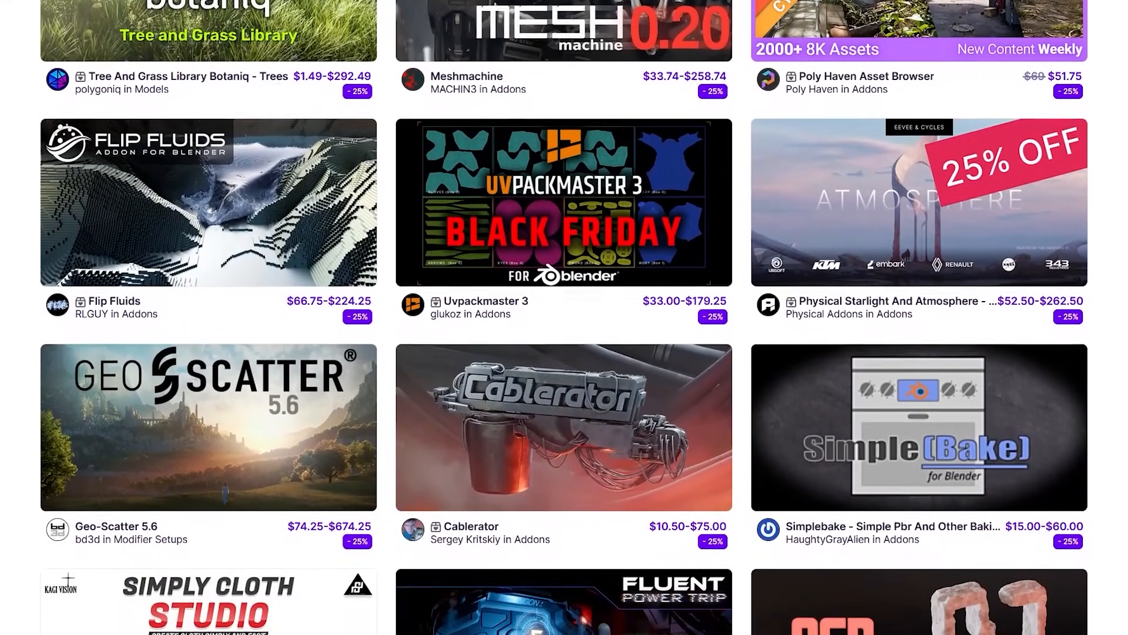
scroll("down", 3)
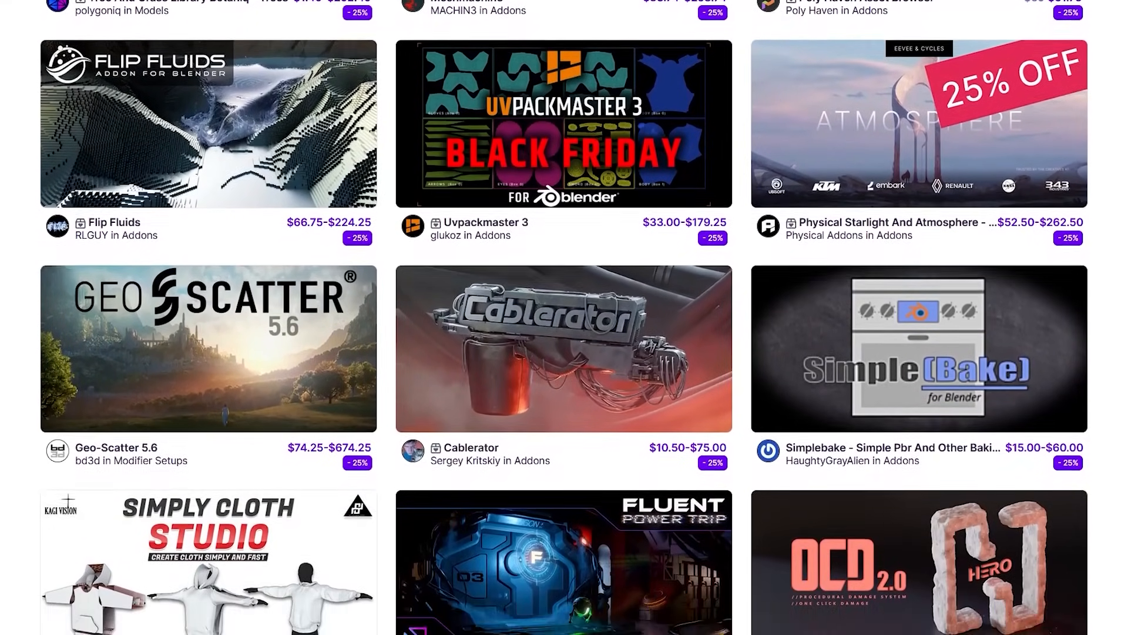
scroll("down", 3)
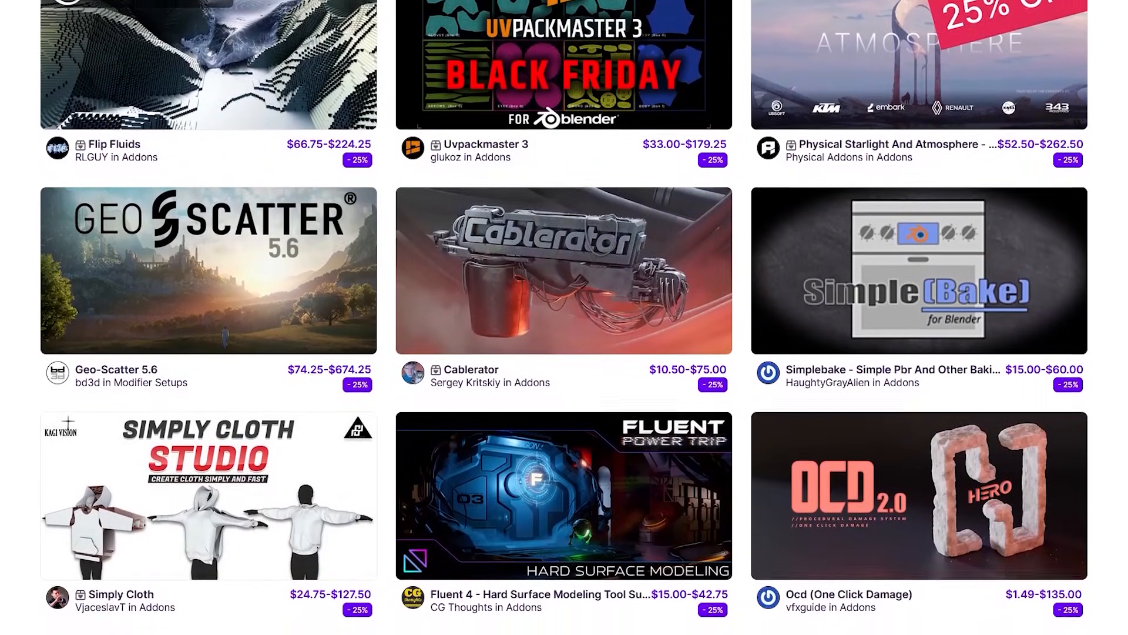
scroll("down", 3)
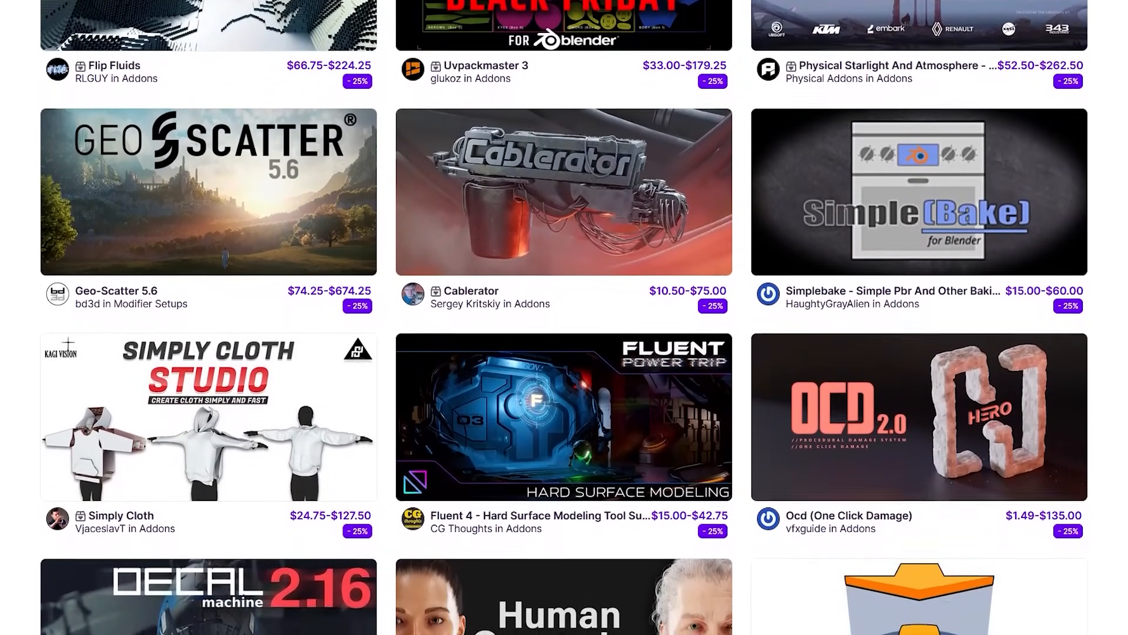
scroll("down", 3)
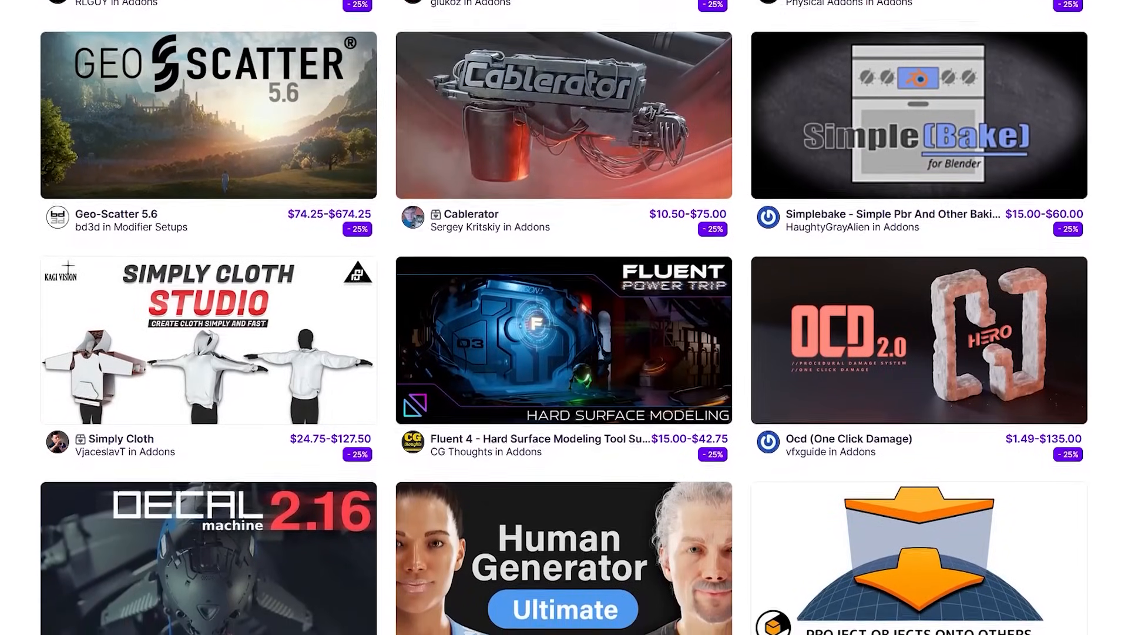
scroll("down", 3)
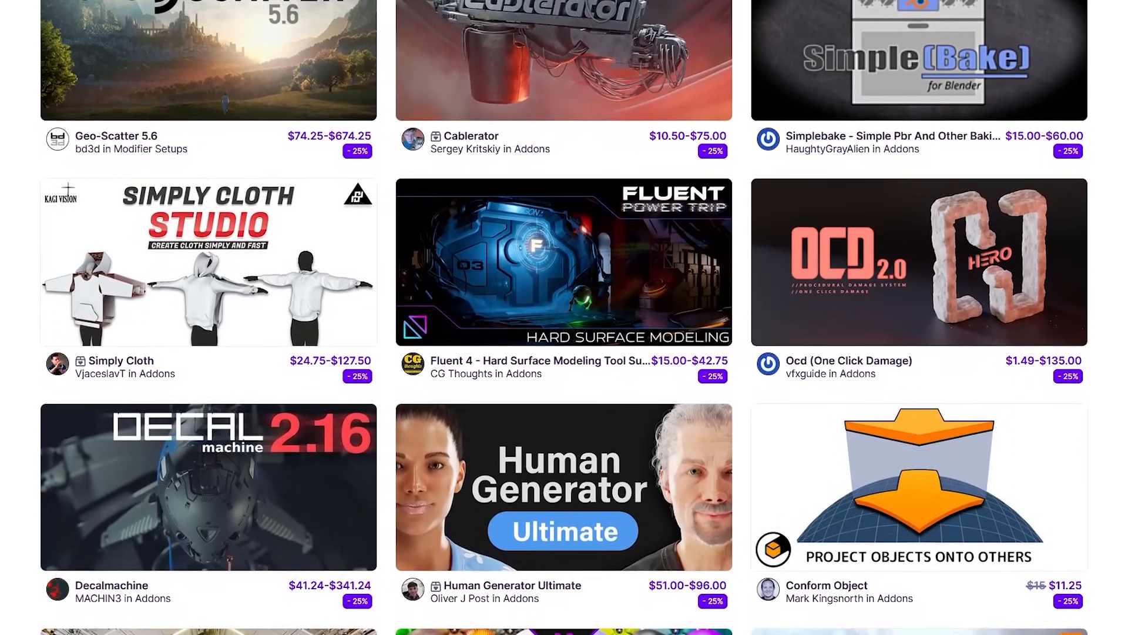
scroll("down", 3)
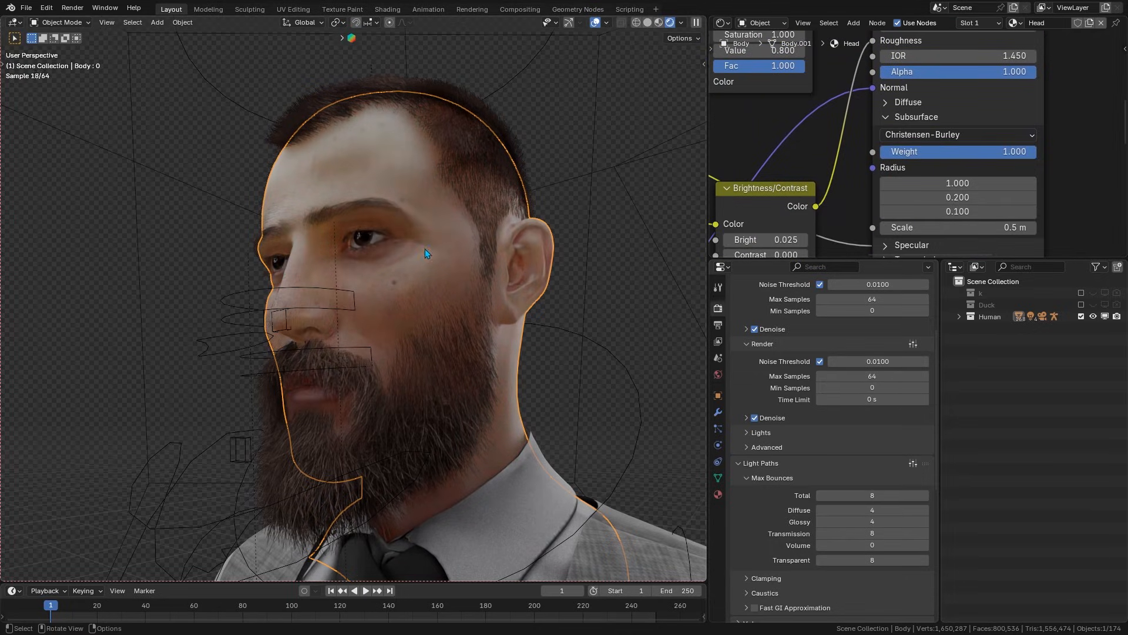
left_click(957, 135)
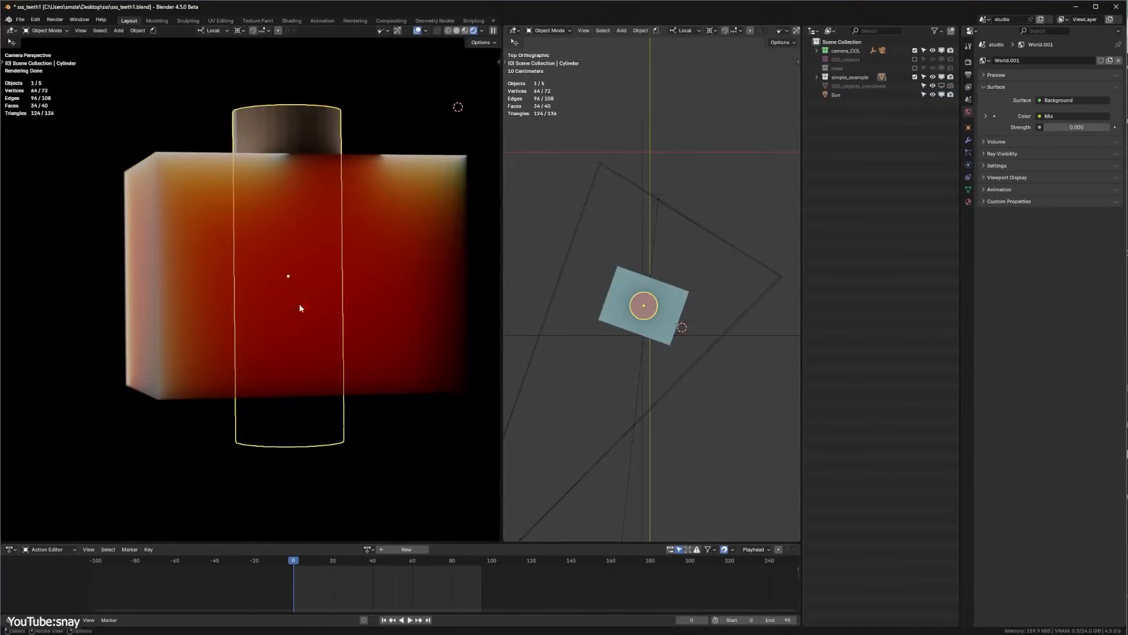
mouse_move(315, 247)
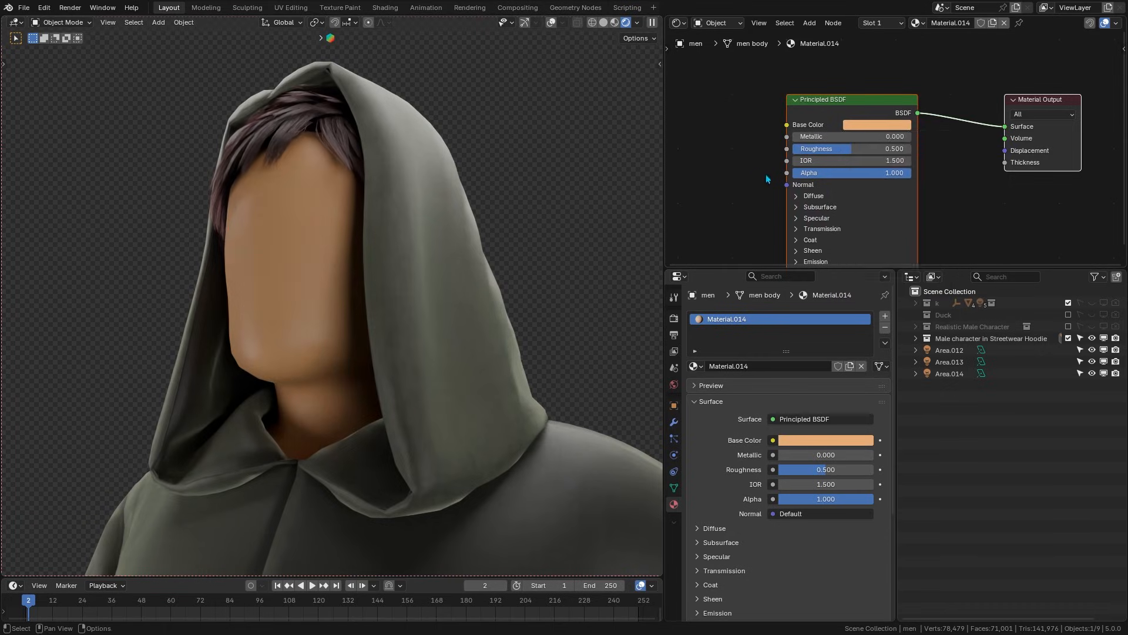
left_click(819, 207)
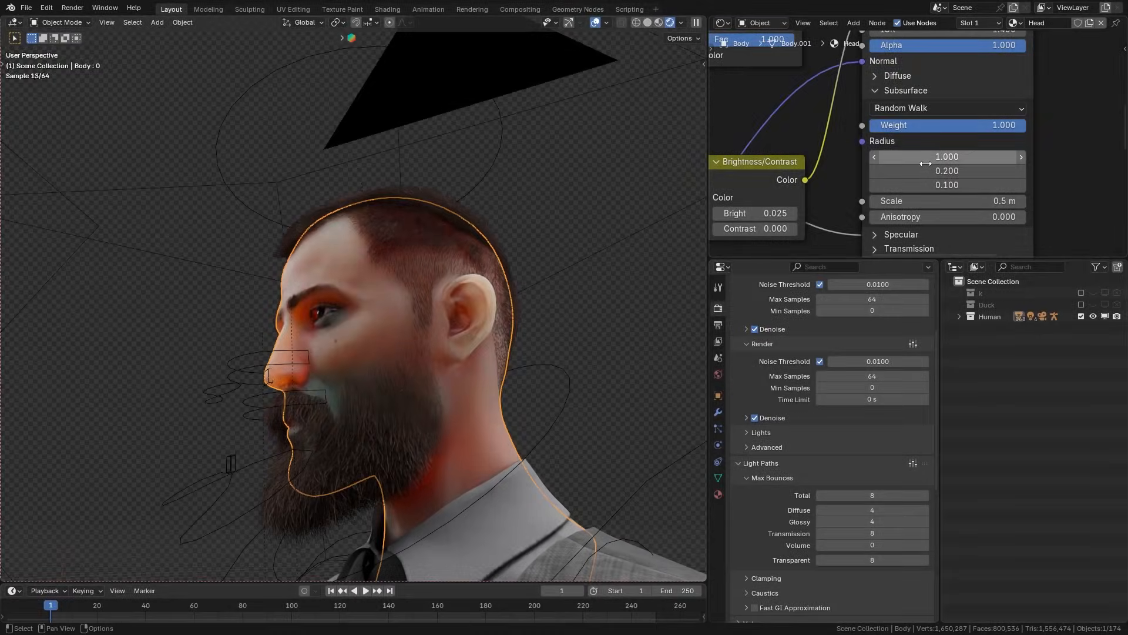
left_click(946, 108)
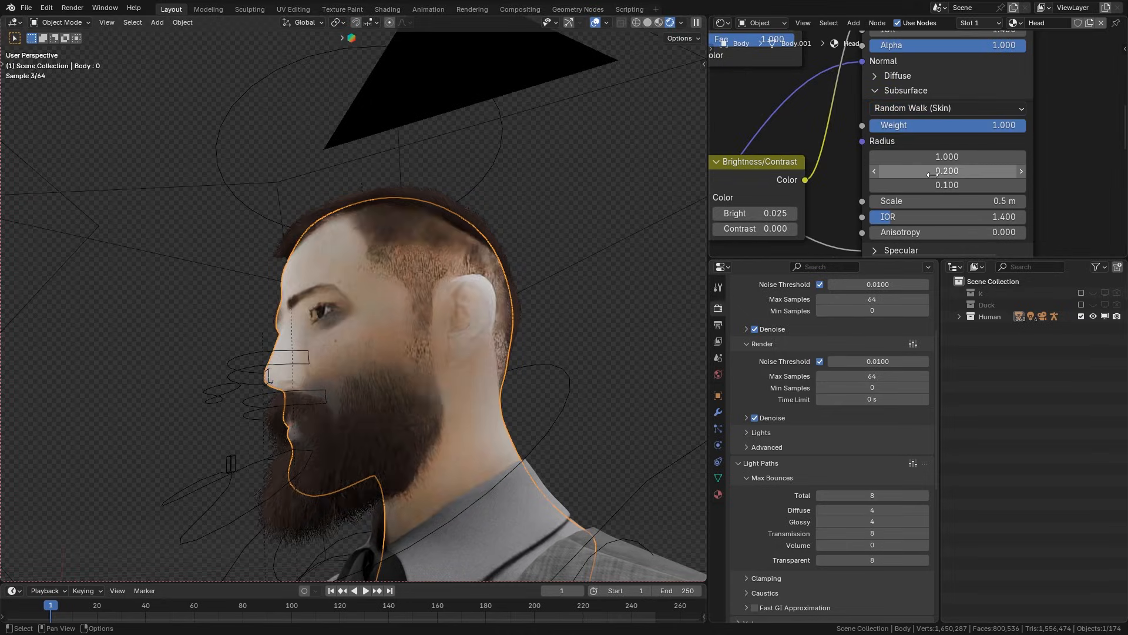
left_click(947, 108)
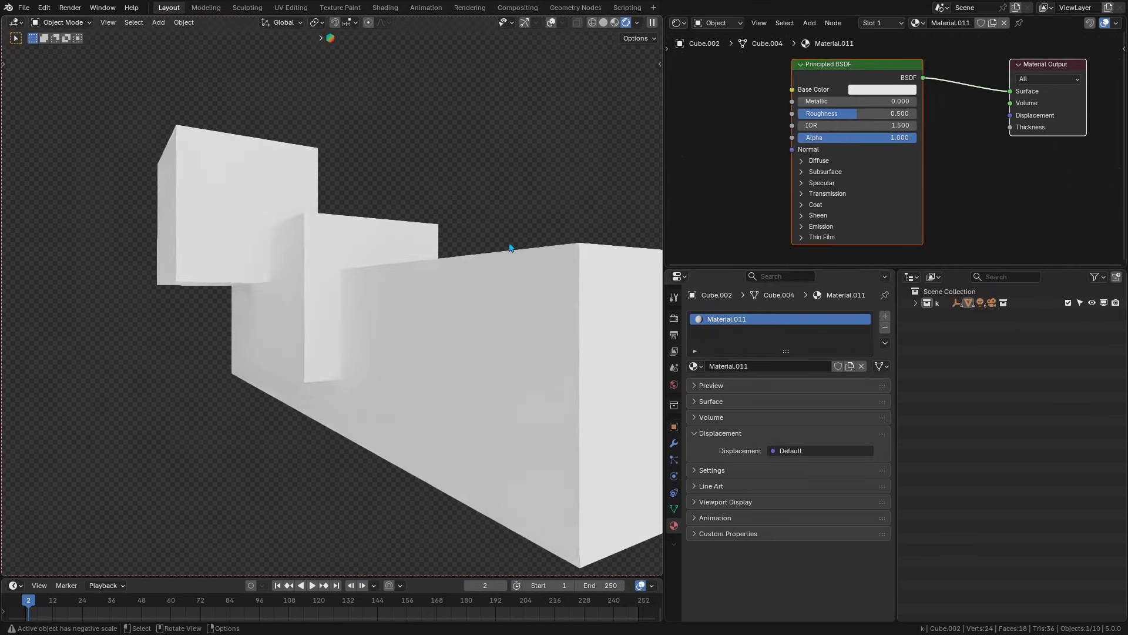
Open the colour picker from the blocks' Principled BSDF Base Color swatch
left_click(881, 89)
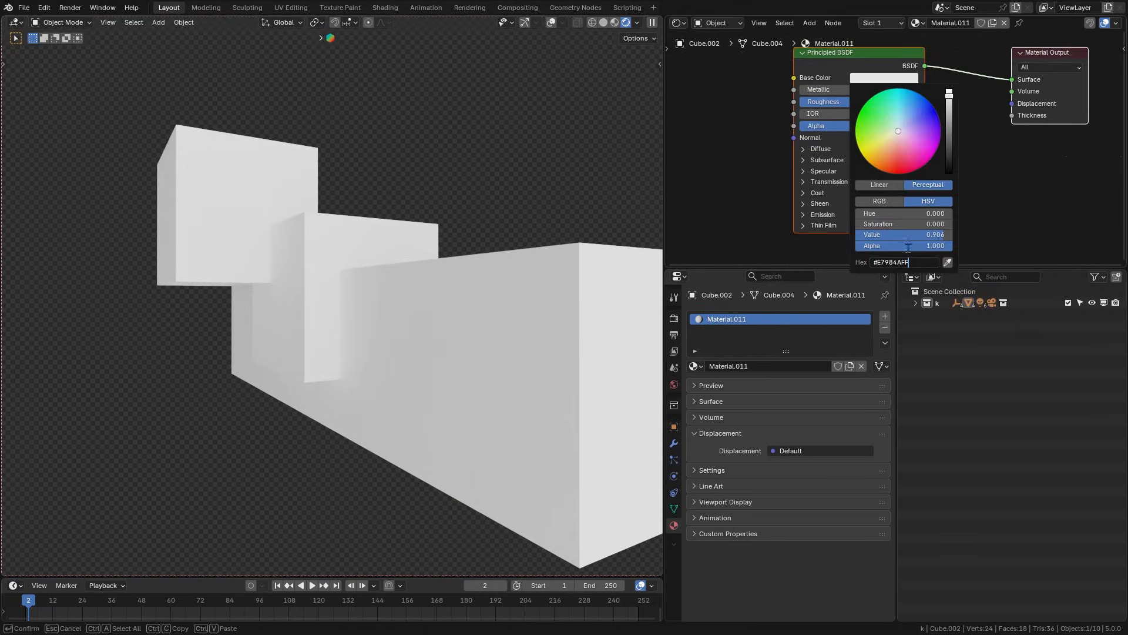